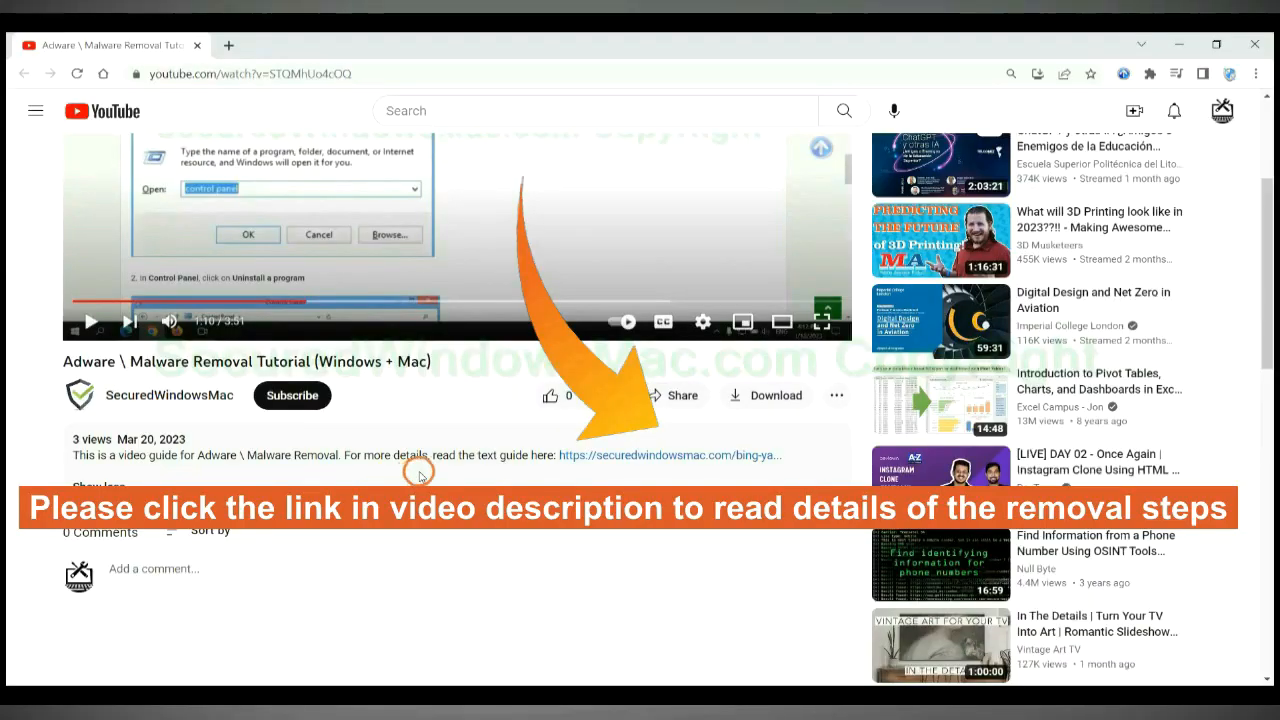
mouse_move(612, 456)
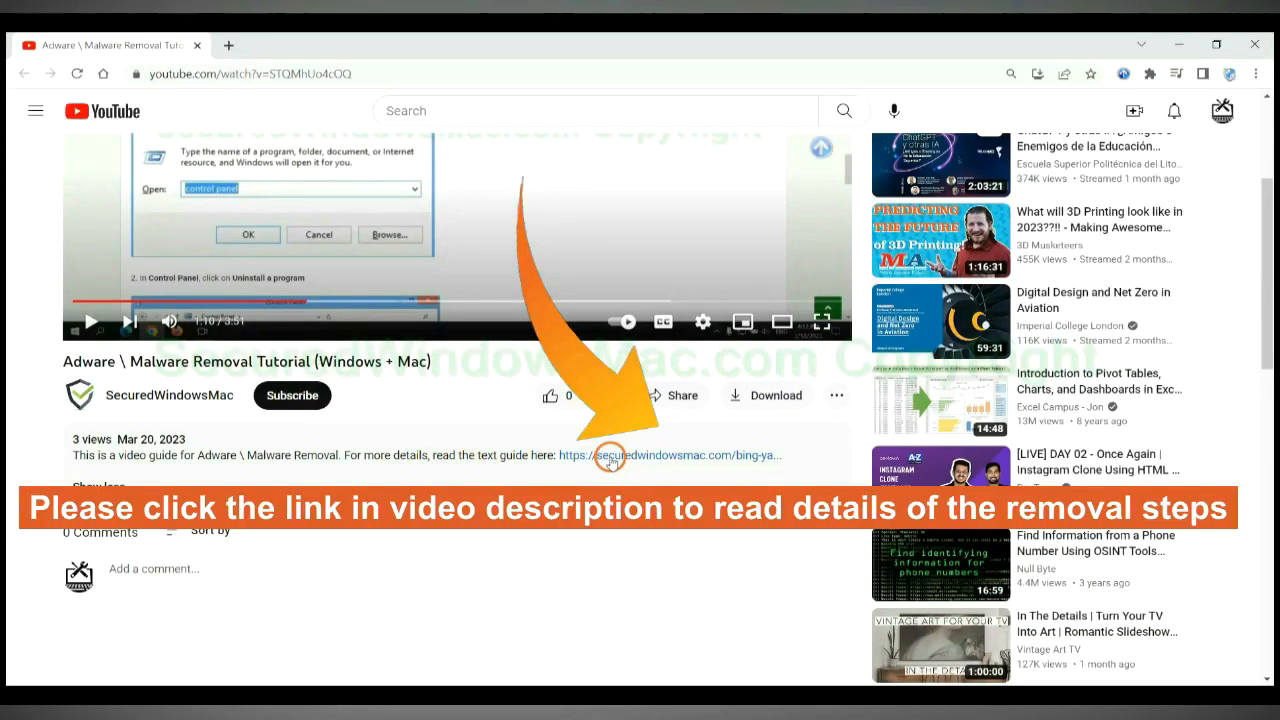
Follow the securedwindowsmac.com guide link from the video description into a new tab
click(610, 456)
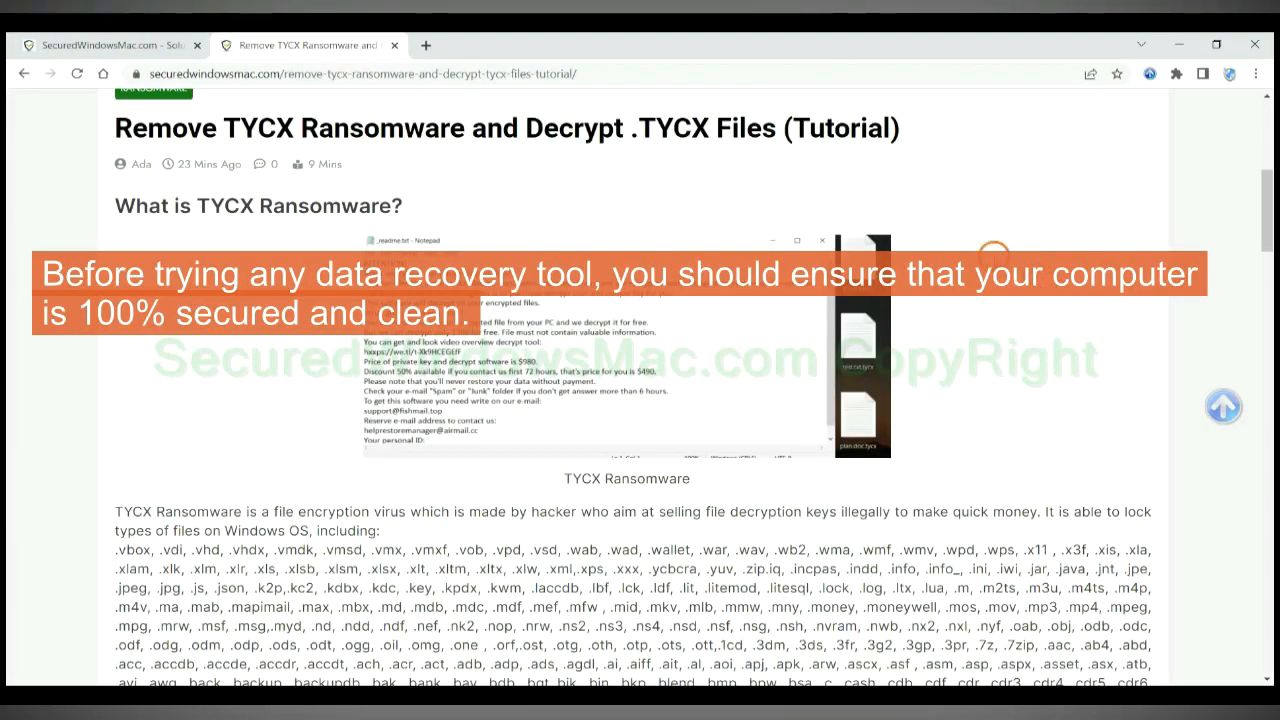
Reach Step 1 of the guide, download SpyHunter and continue past the installer's welcome screen
scroll(down, 3)
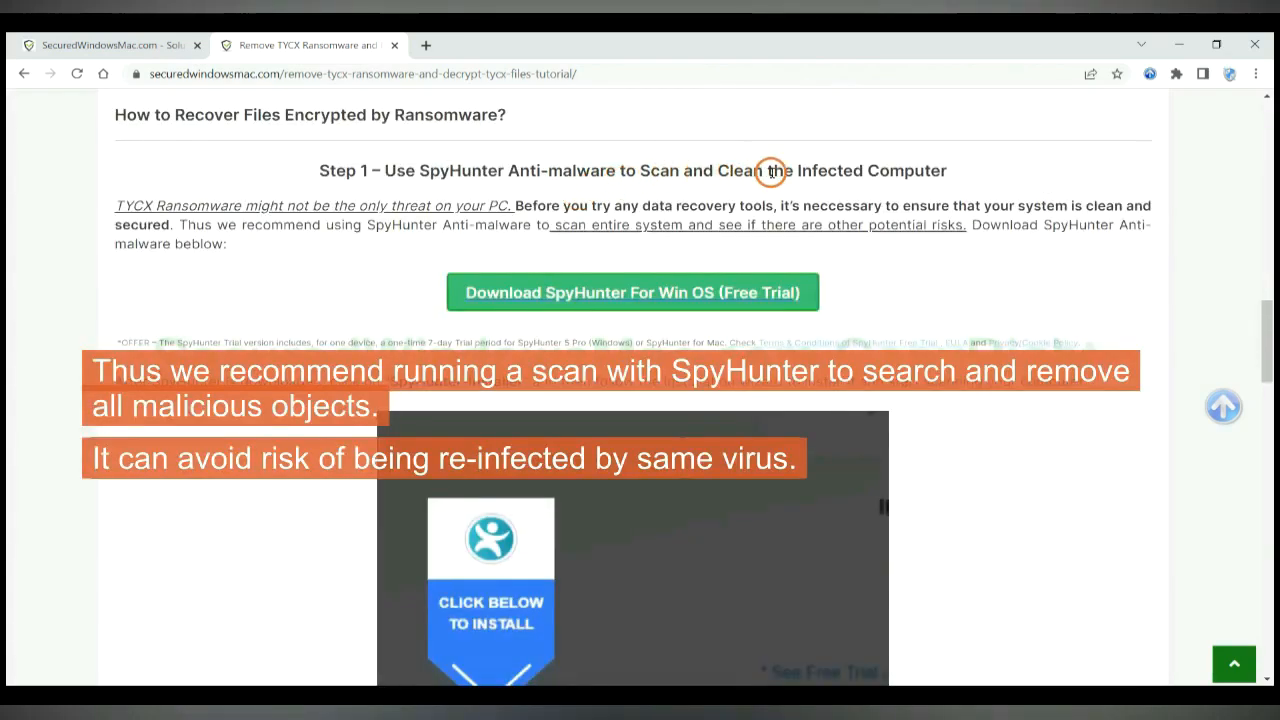
mouse_move(432, 170)
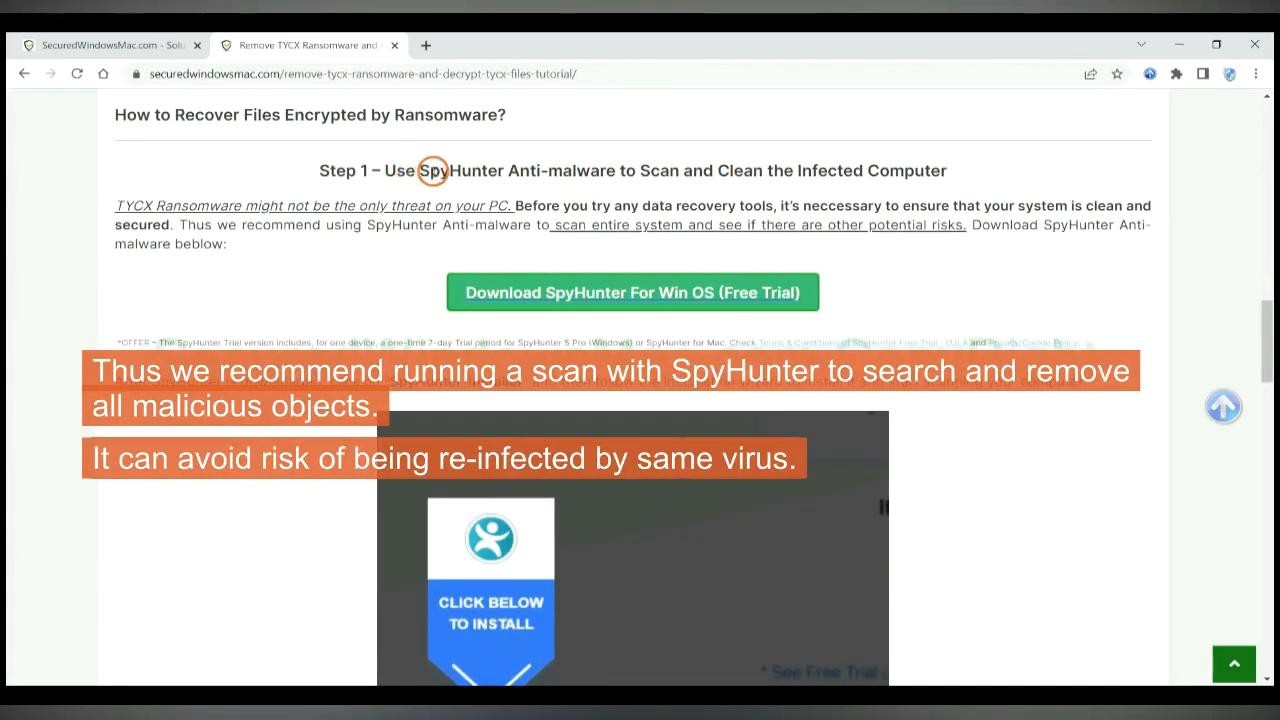
mouse_move(996, 184)
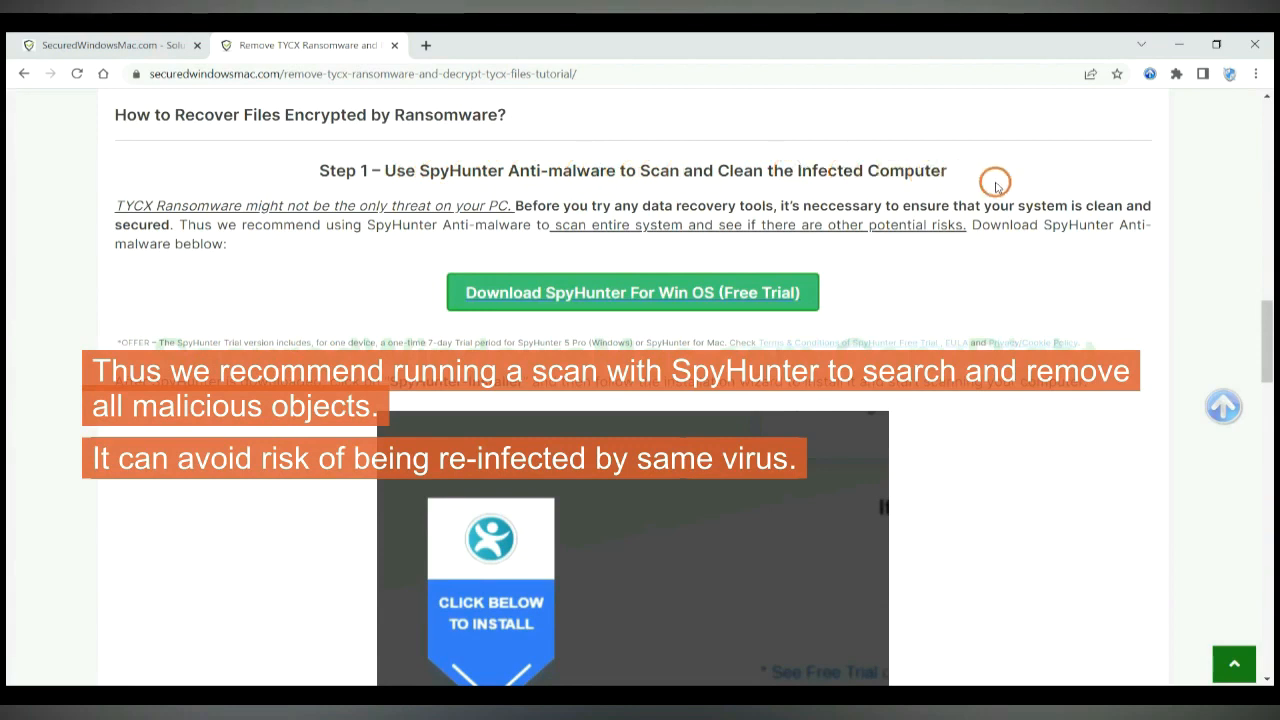
mouse_move(684, 204)
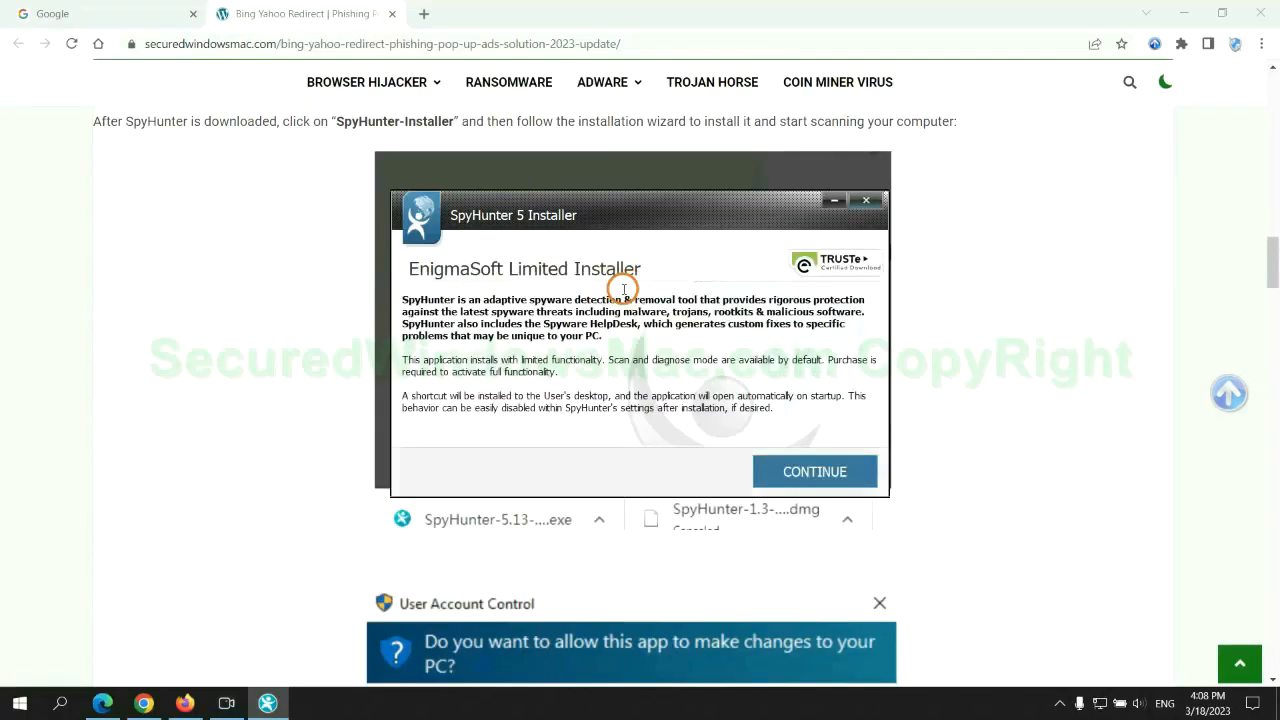
mouse_move(840, 472)
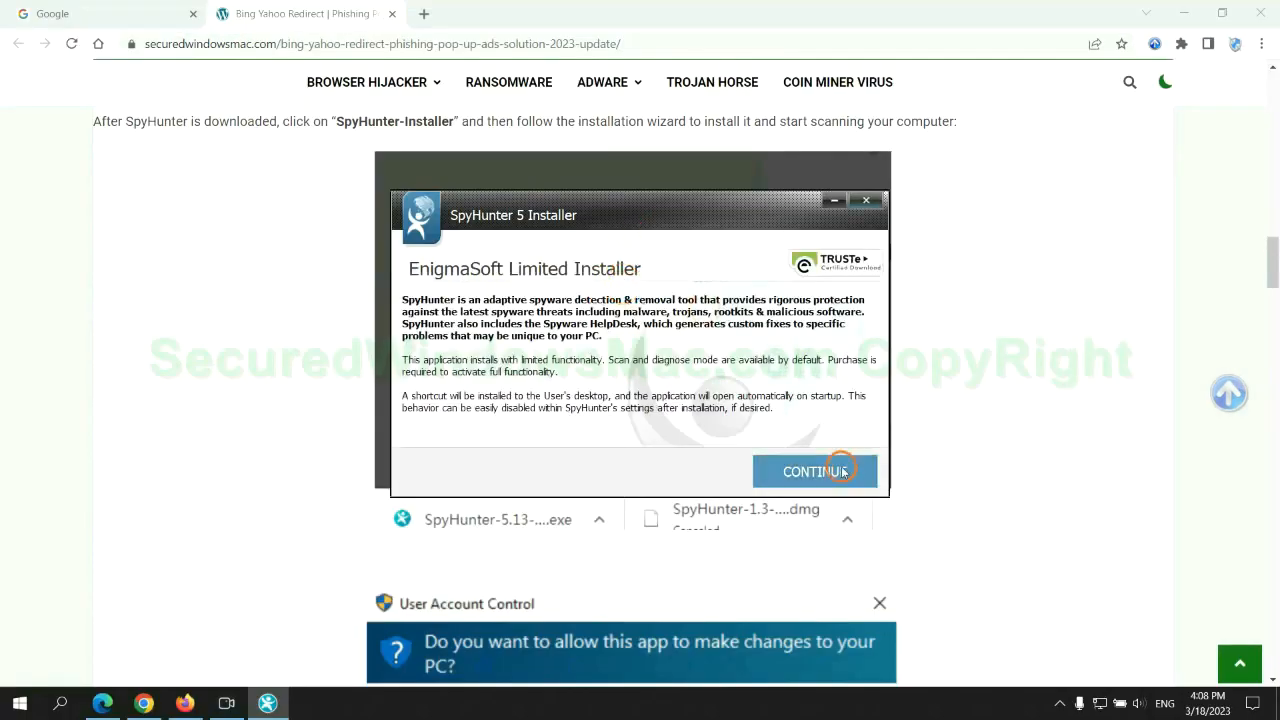
click(816, 472)
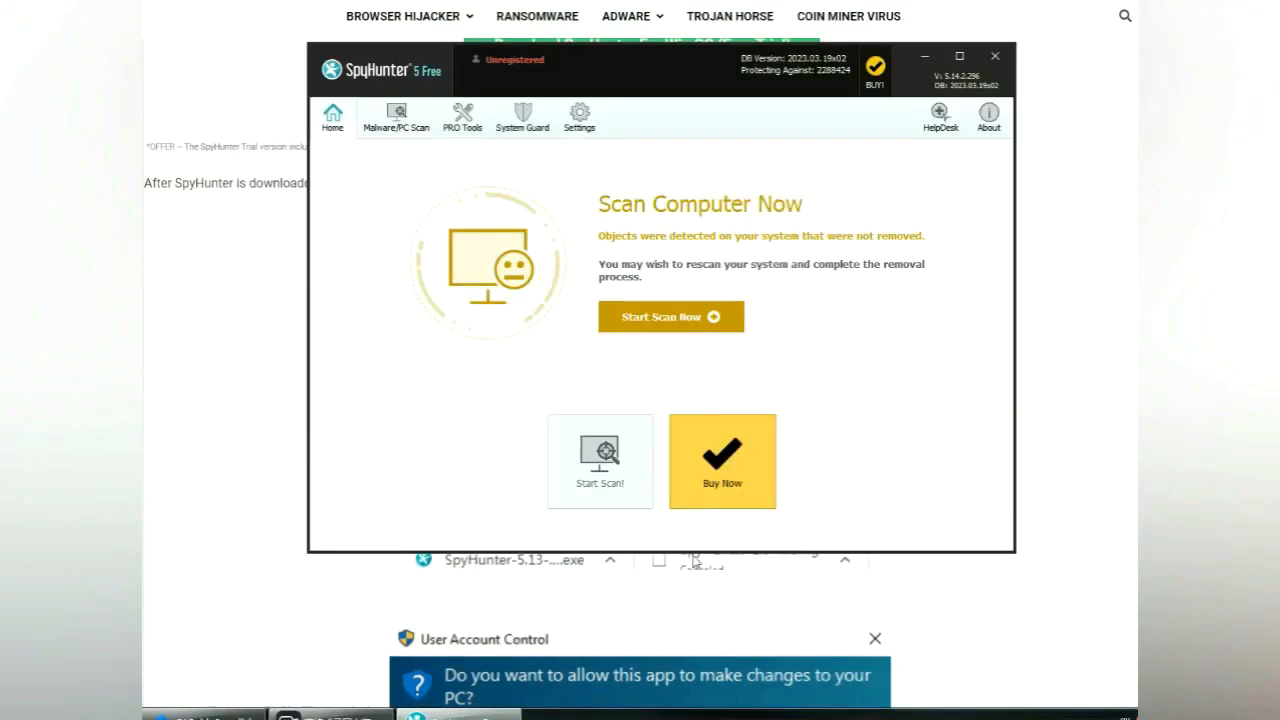
mouse_move(904, 376)
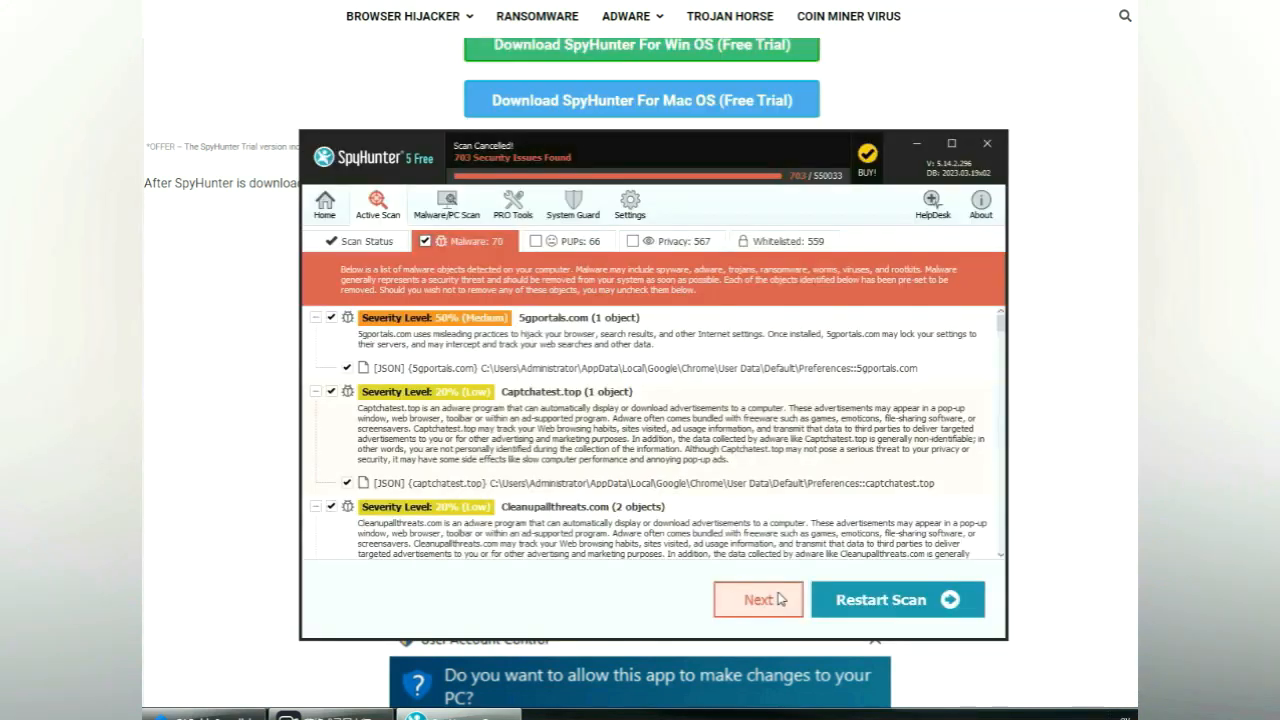
mouse_move(784, 606)
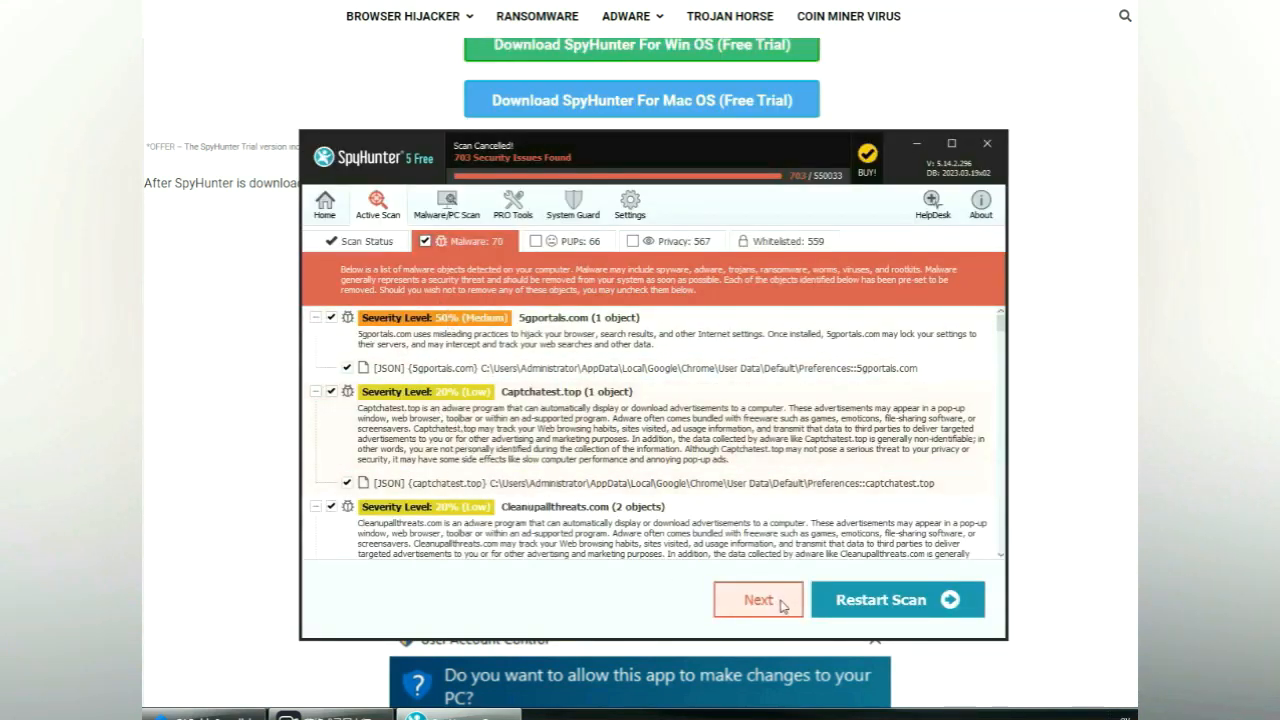
Run the SpyHunter scan and proceed from the detected malware list to removal
click(756, 600)
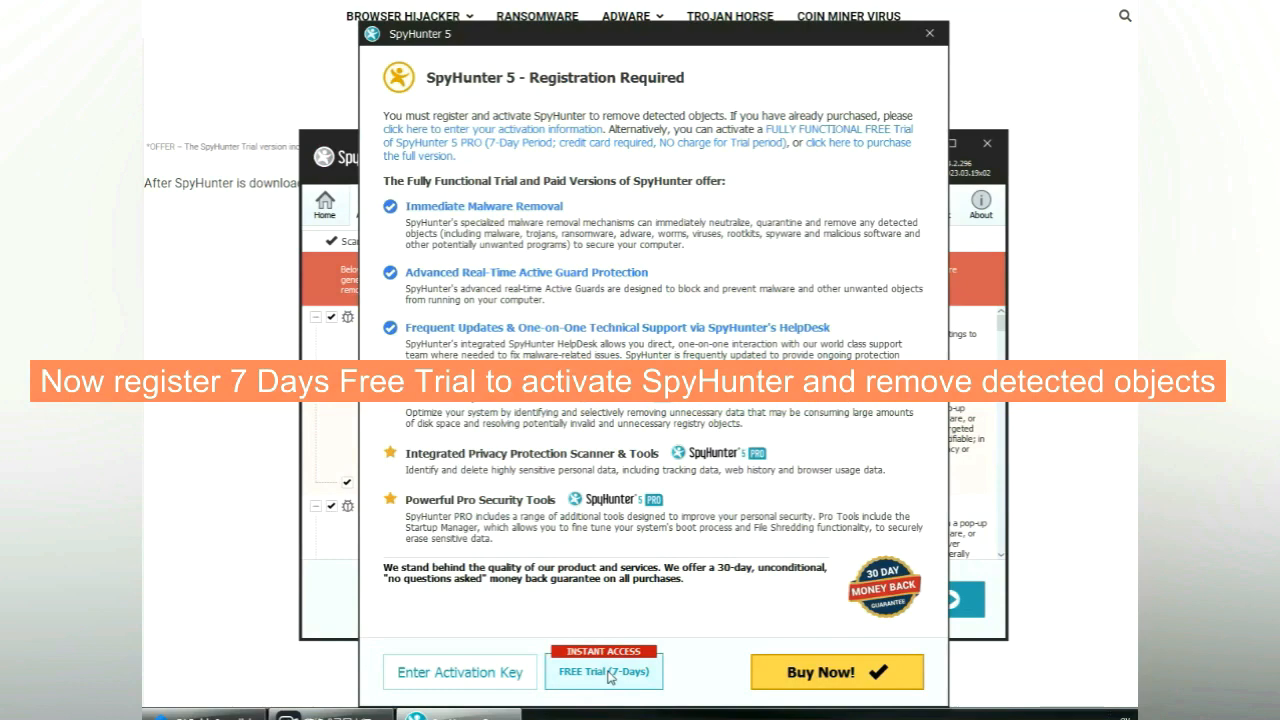
Choose the FREE Trial (7 Days) option in the Registration Required dialog
click(604, 672)
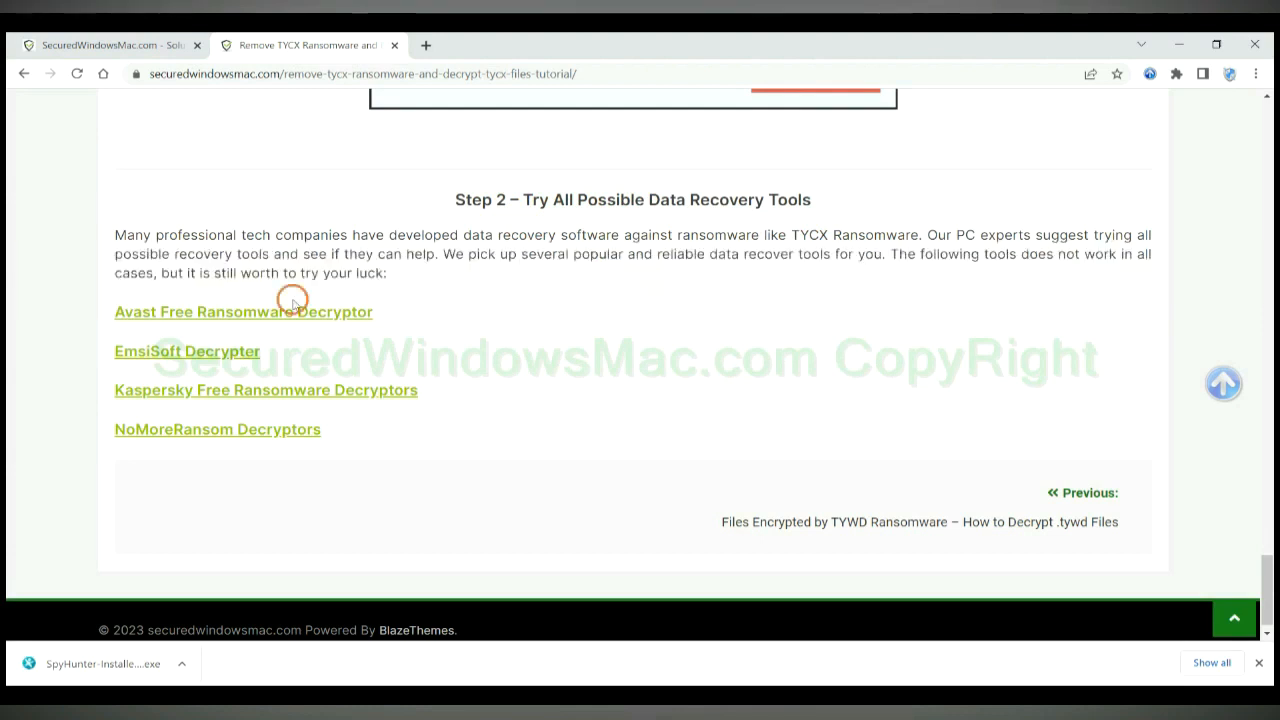
mouse_move(268, 404)
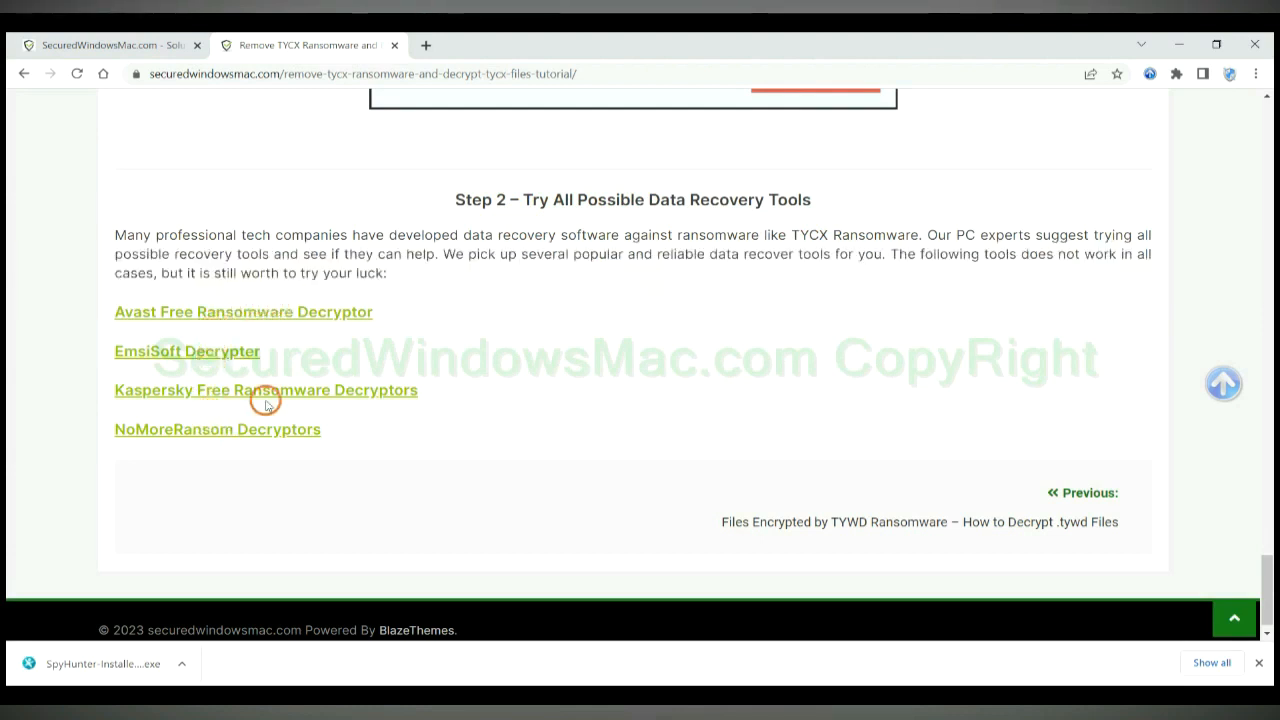
mouse_move(344, 312)
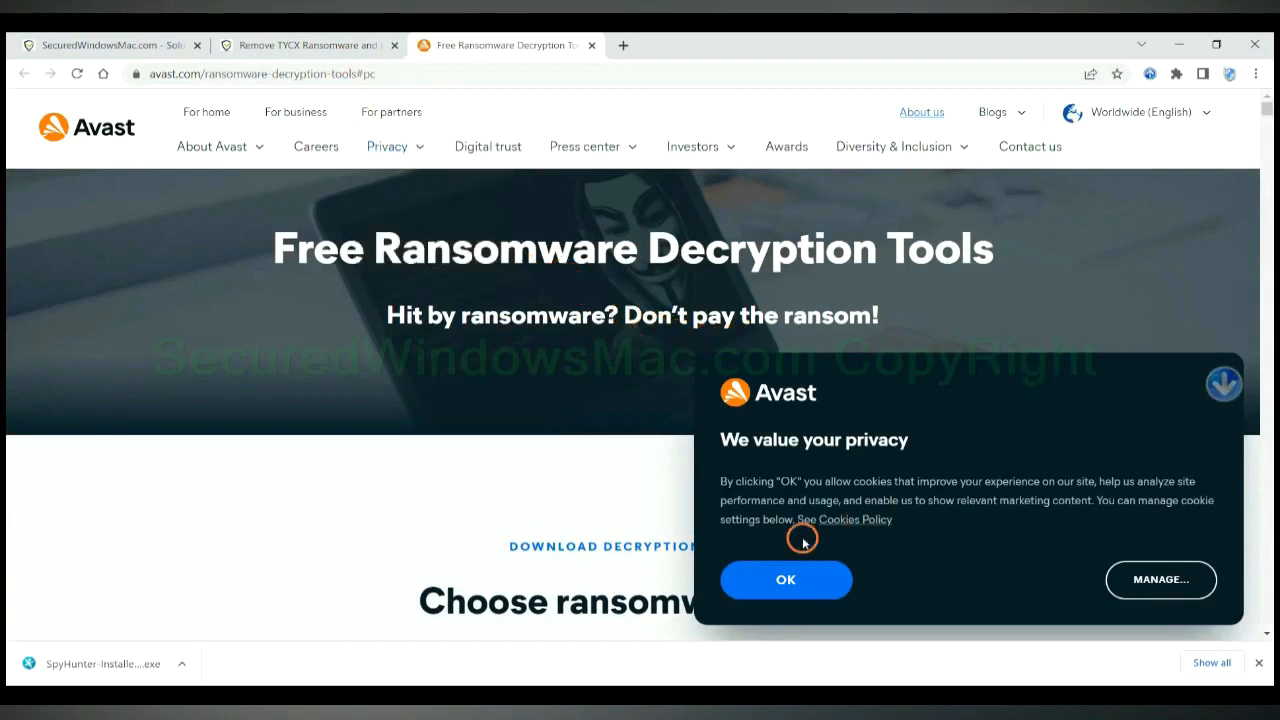
Accept Avast's privacy popup and look down its free decryption tools list
click(784, 580)
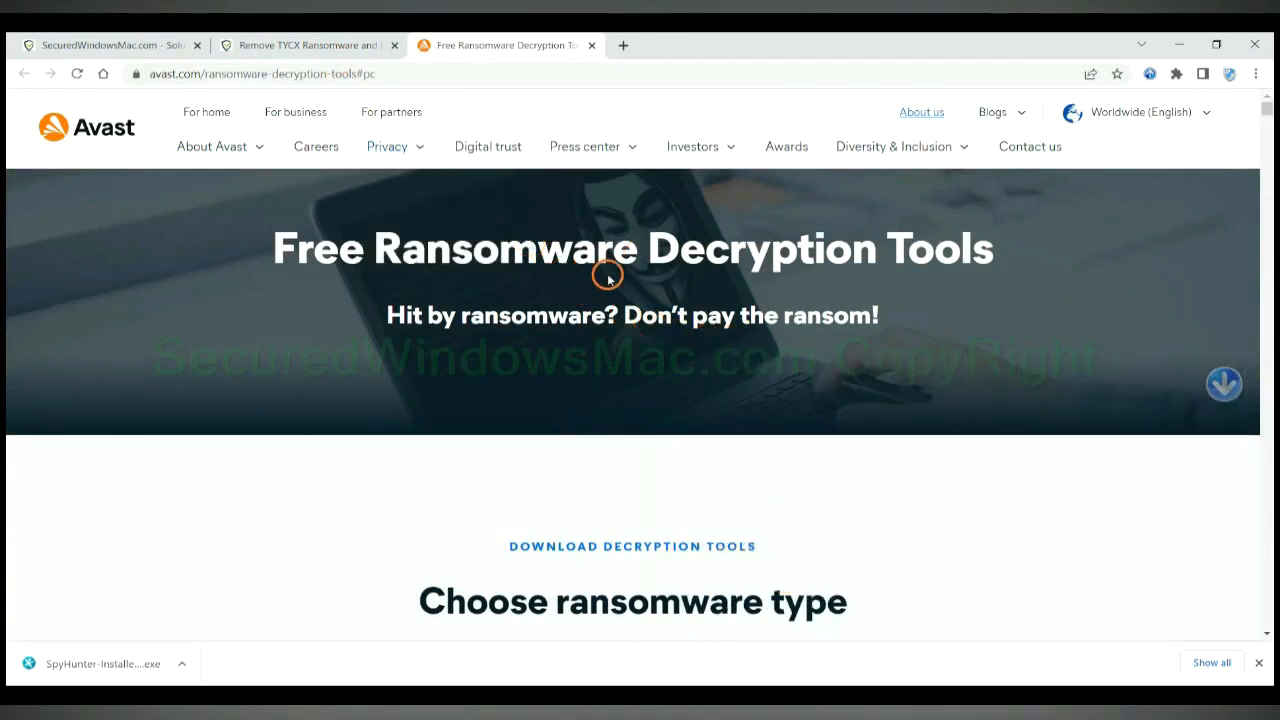
scroll(down, 3)
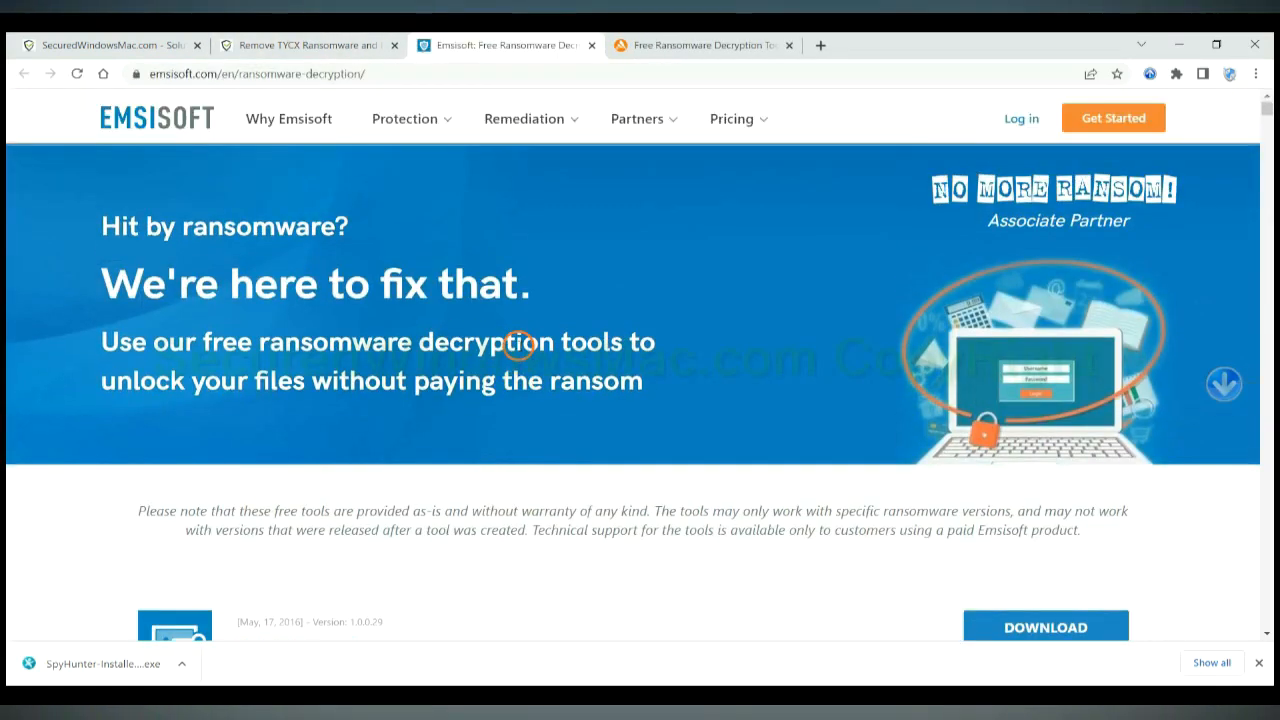
Browse Emsisoft's decryptors, search 'djv' on noransom.kaspersky.com, then follow the guide's NoMoreRansom Decryptors link
scroll(down, 3)
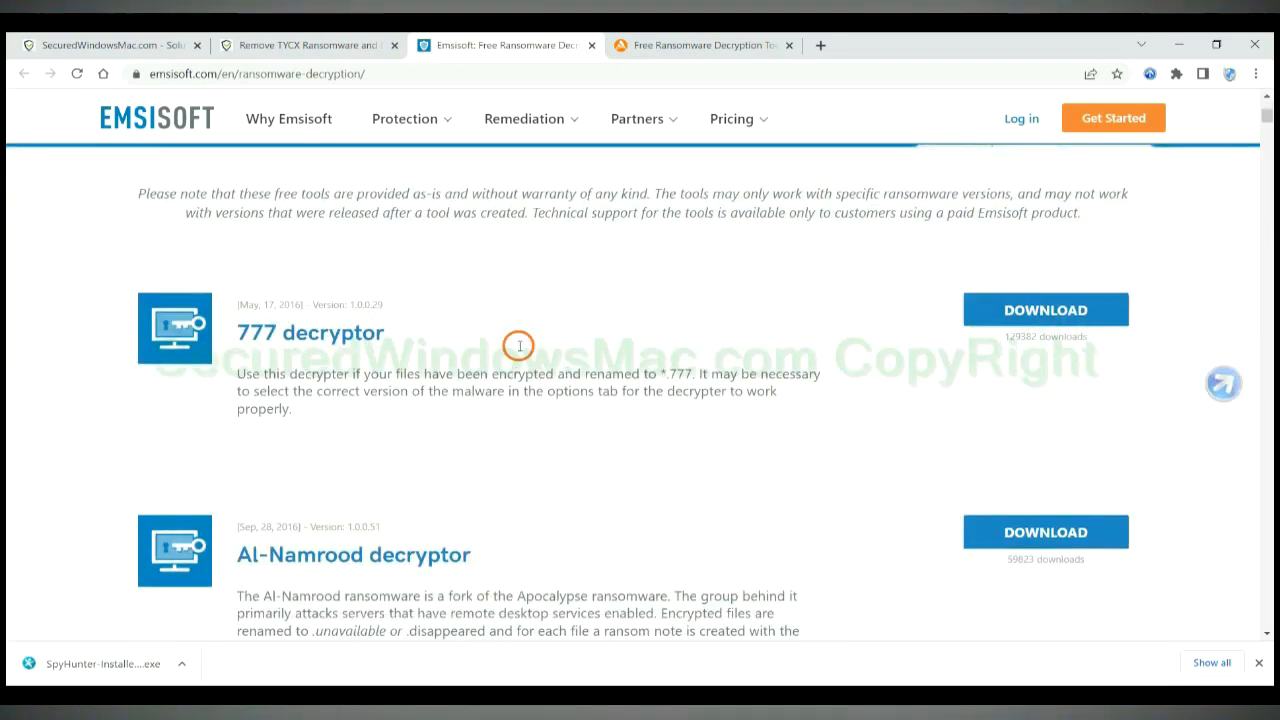
scroll(down, 3)
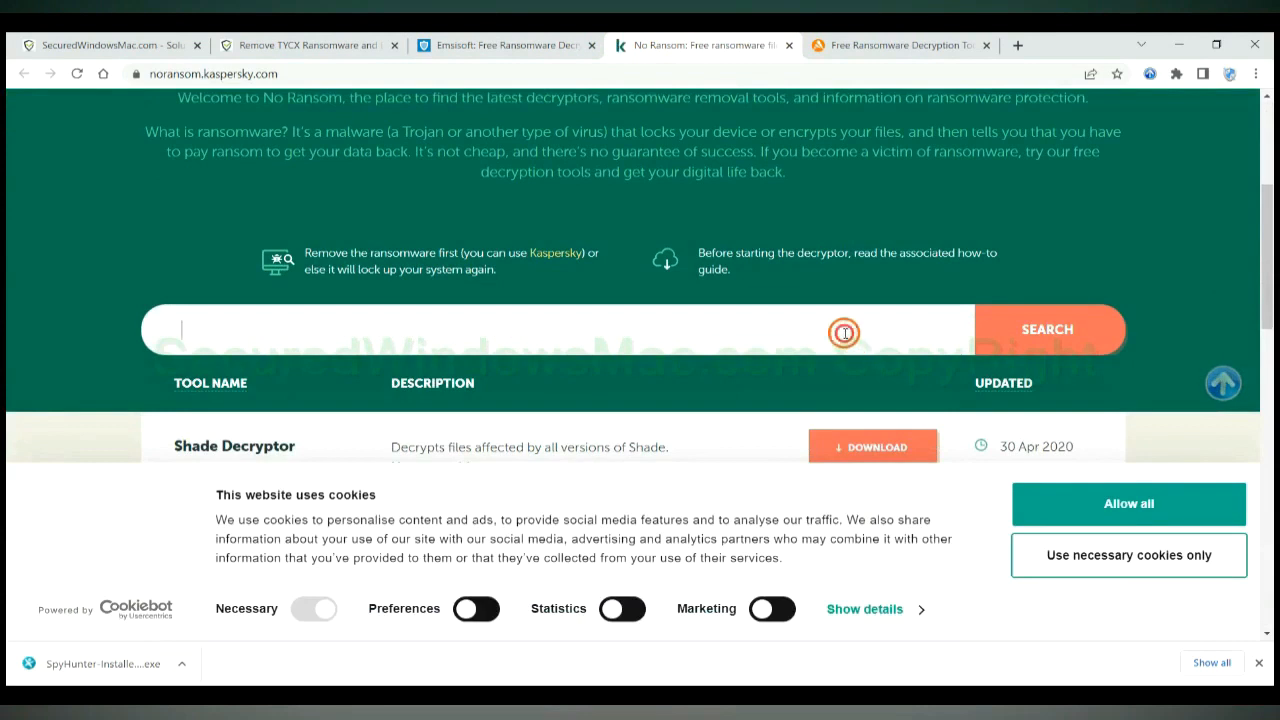
text(djv)
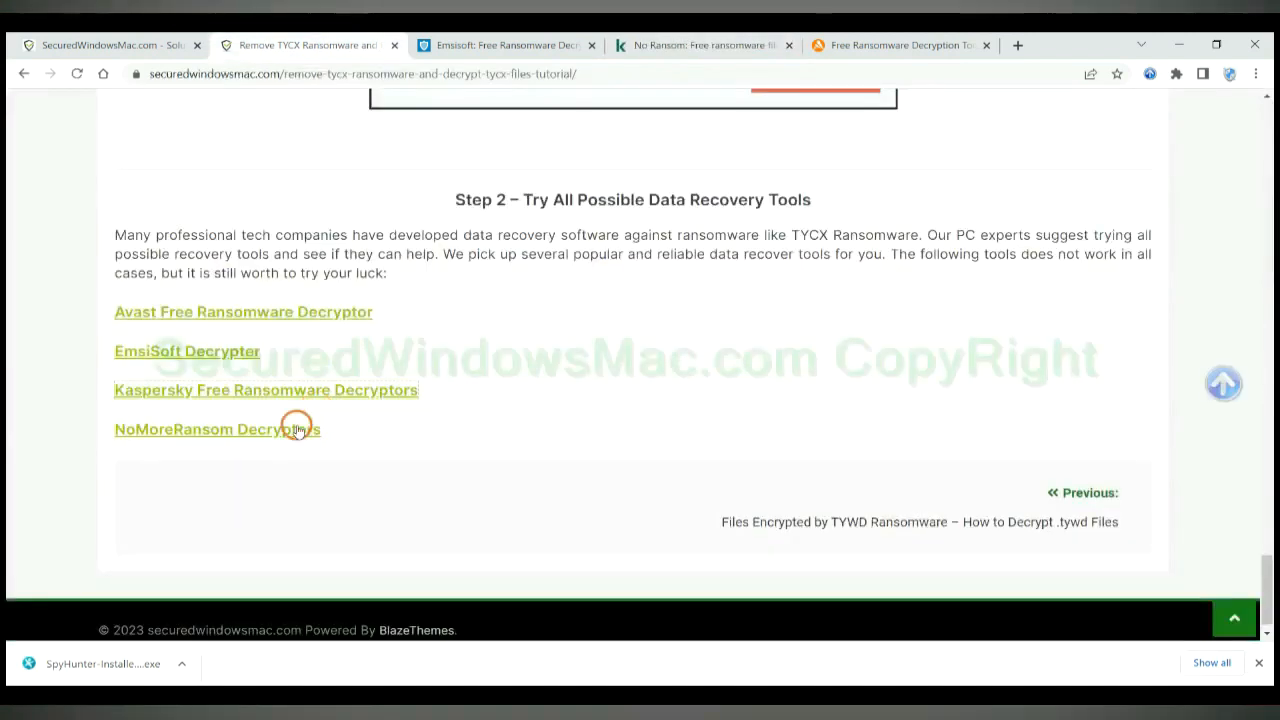
click(216, 428)
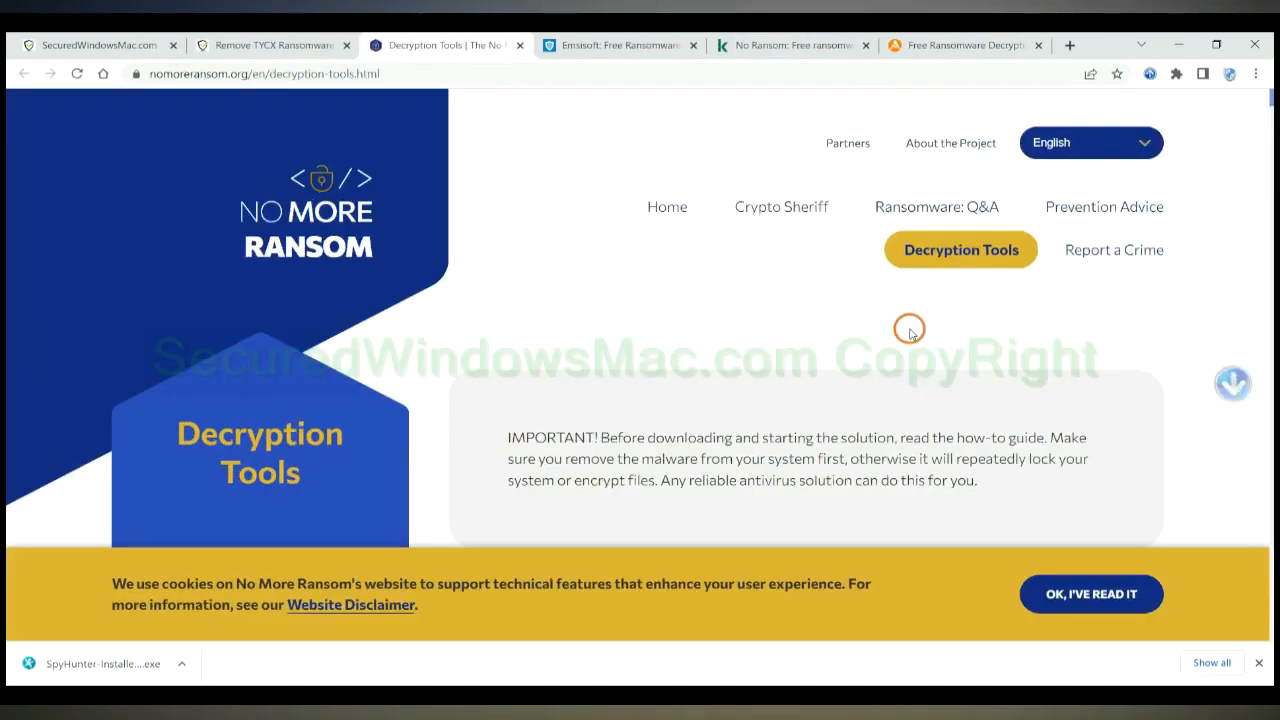
Accept No More Ransom's cookie notice and start a Quick Search with 'st' to narrow the decryptor list
click(1090, 594)
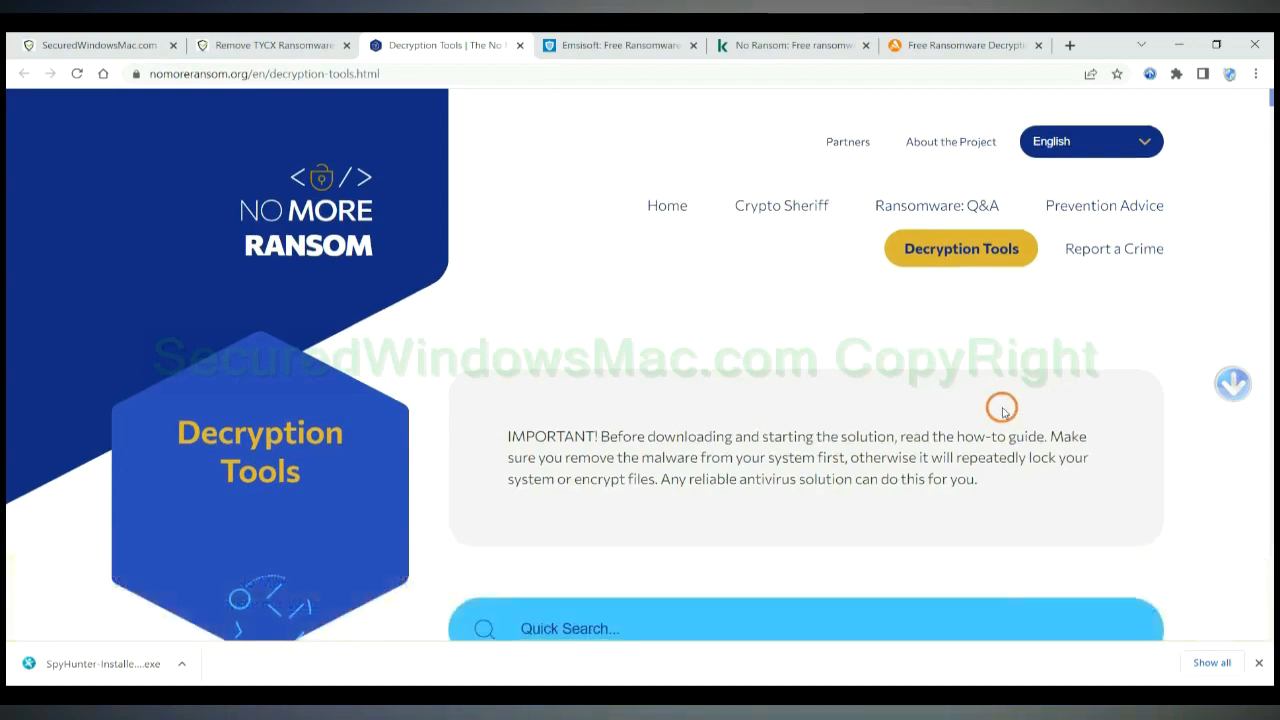
scroll(down, 3)
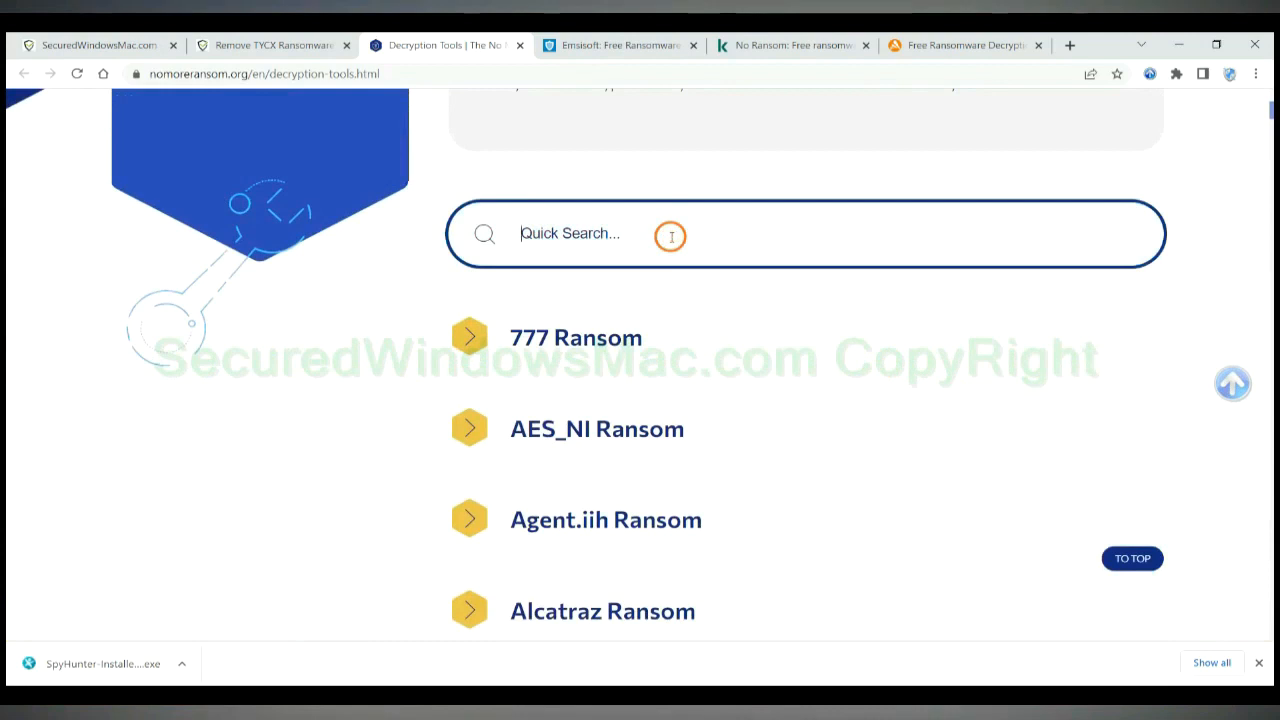
text(s)
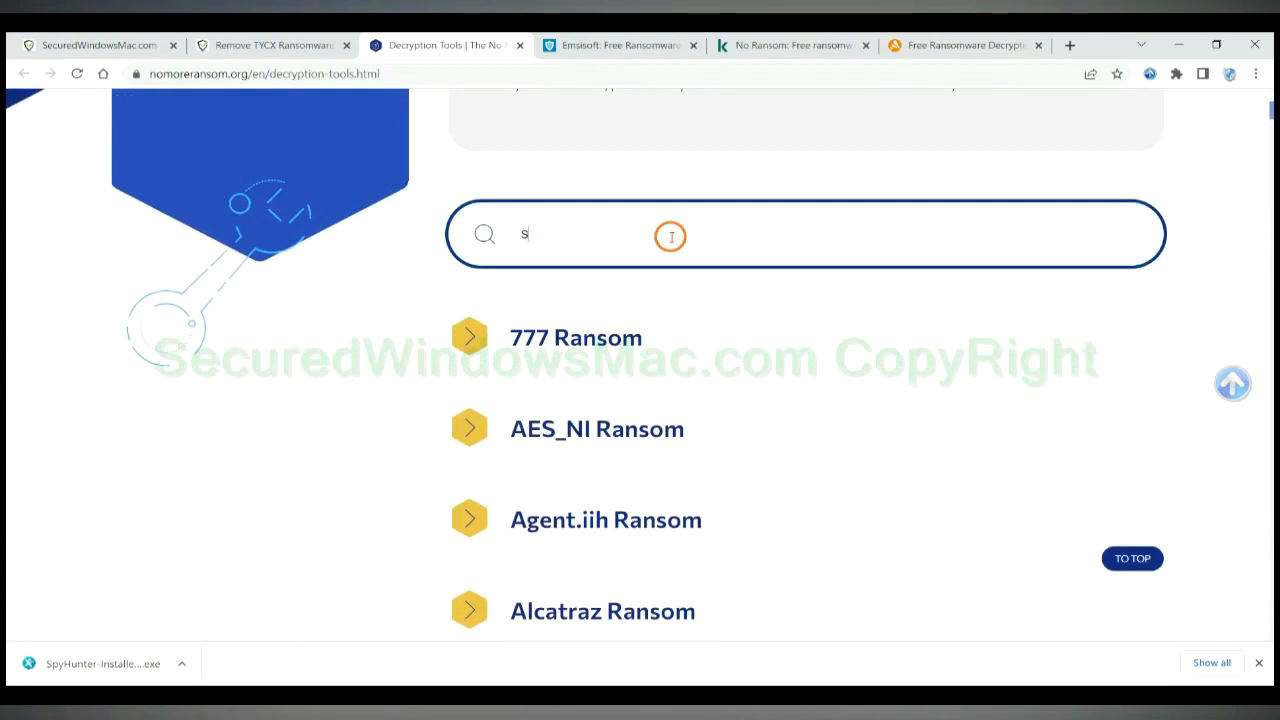
text(t)
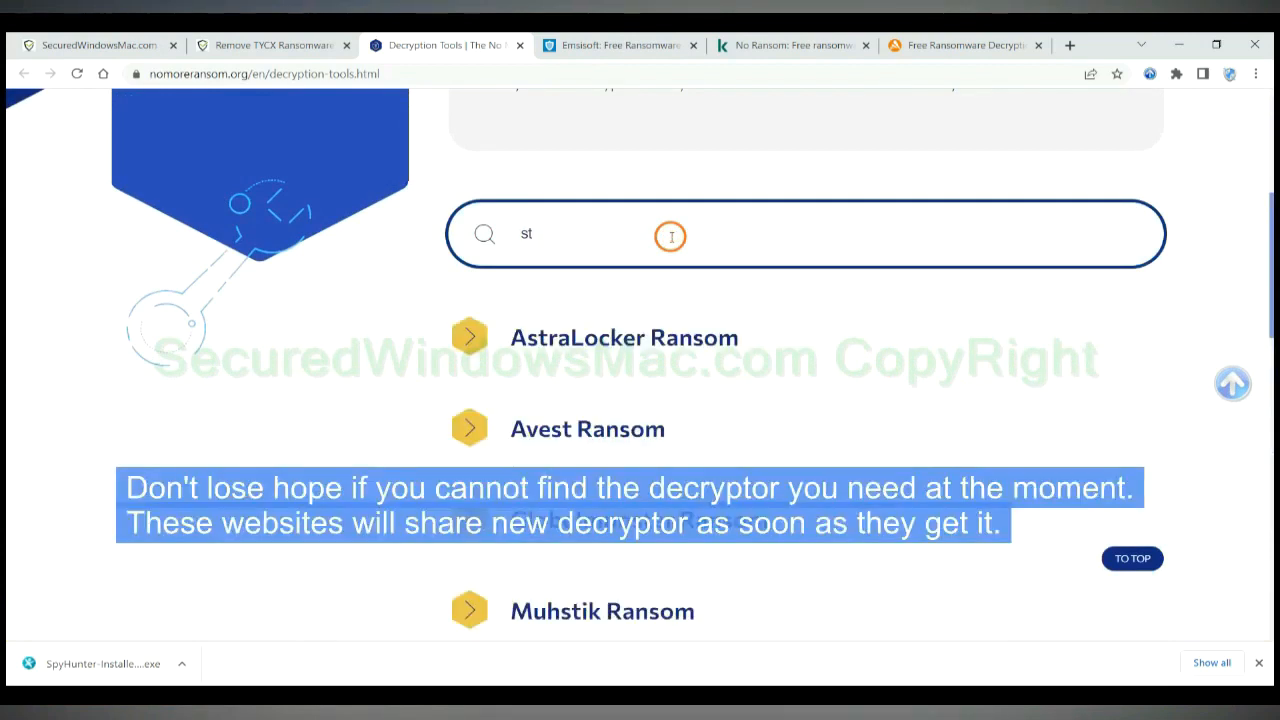